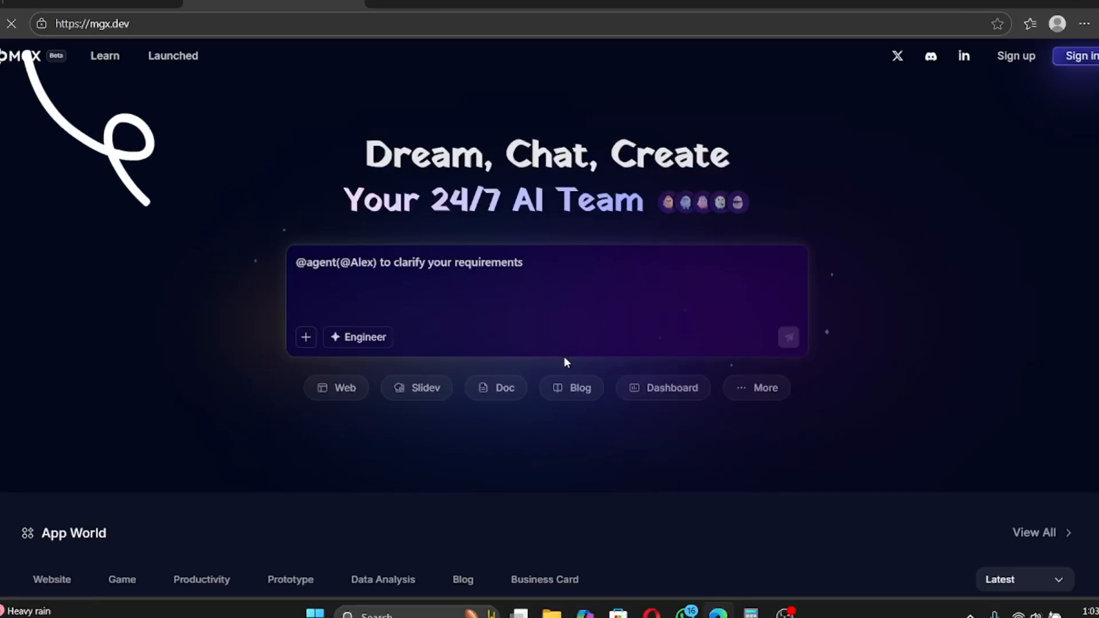
Browse the App World gallery through its Productivity and Prototype category tabs
scroll(down, 3)
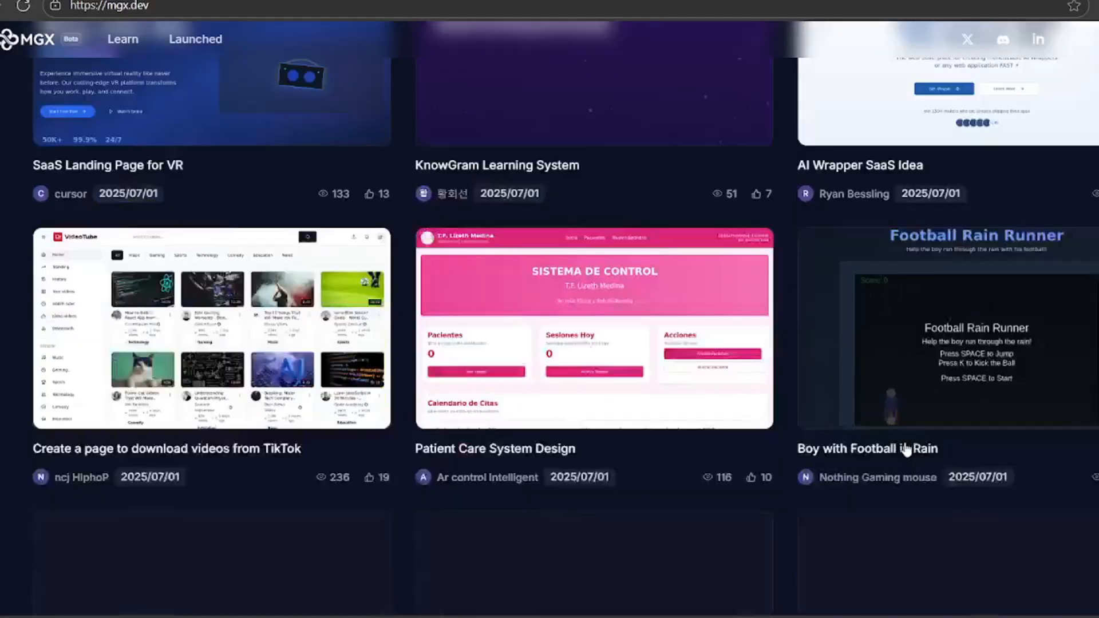
scroll(down, 3)
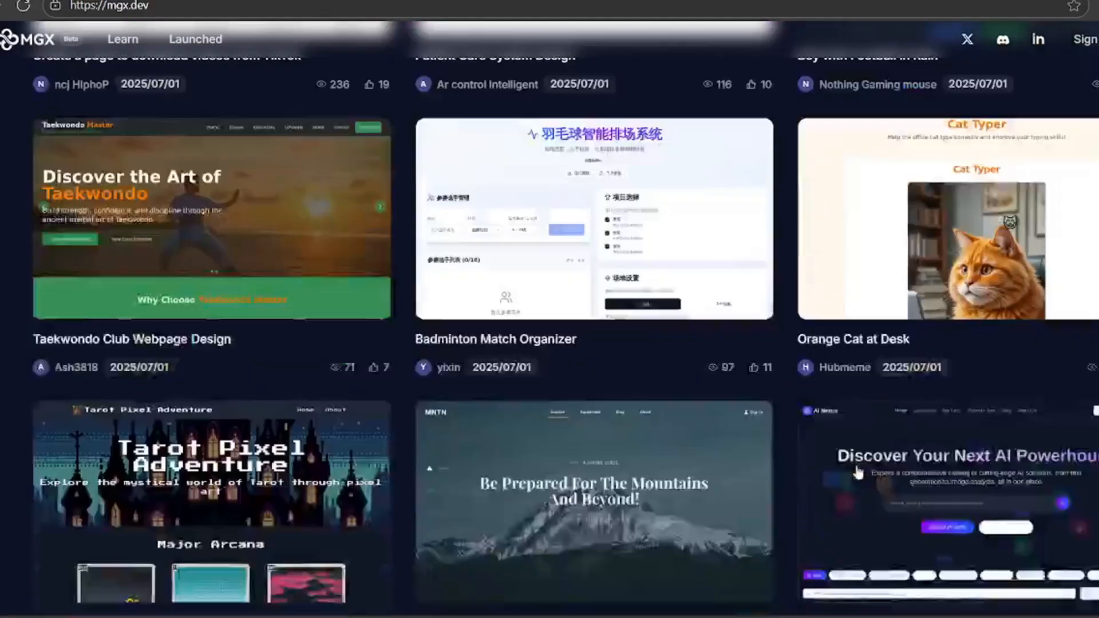
scroll(down, 3)
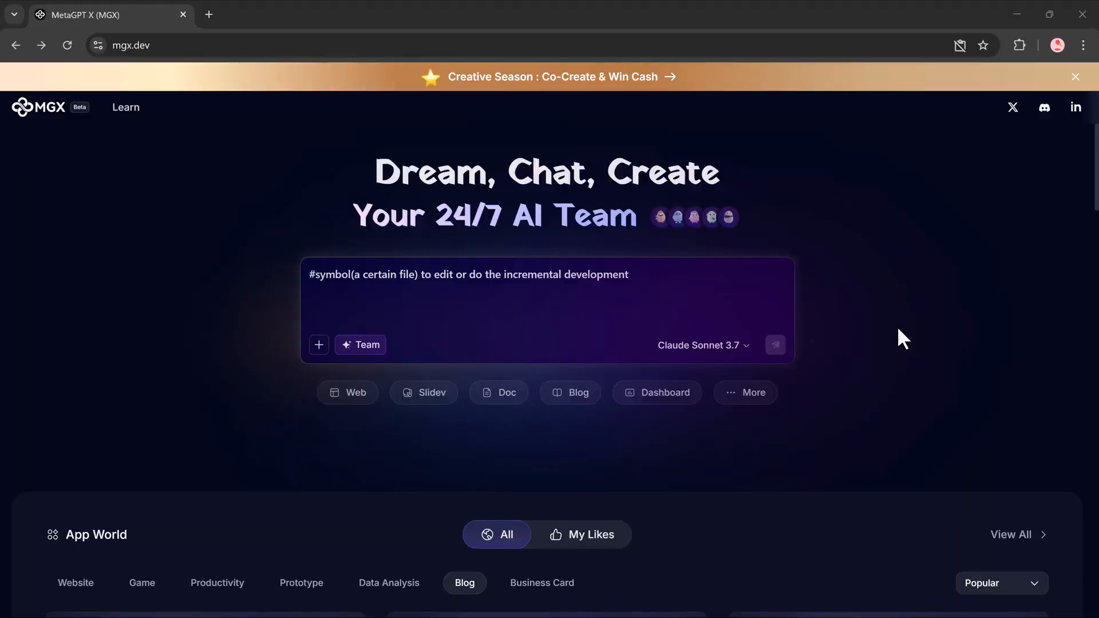
click(216, 368)
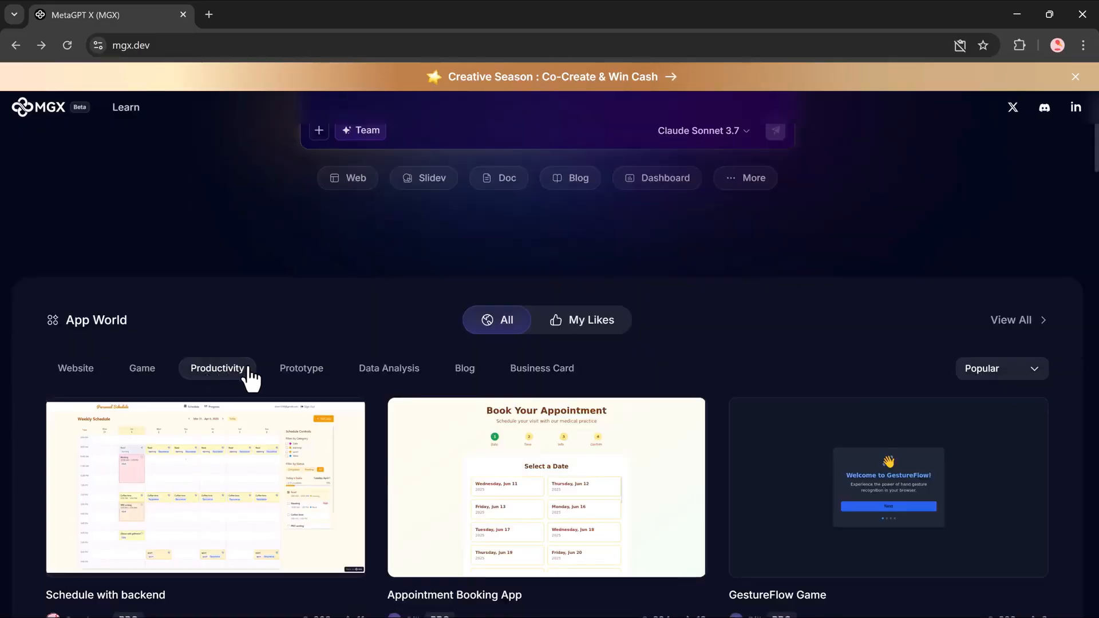
click(301, 367)
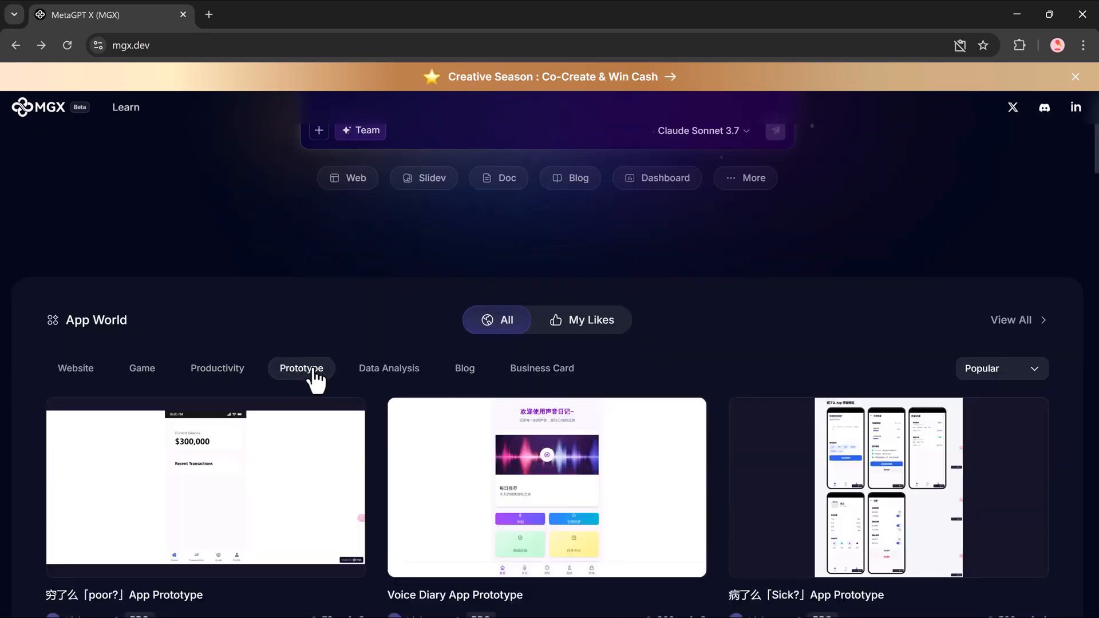
click(542, 367)
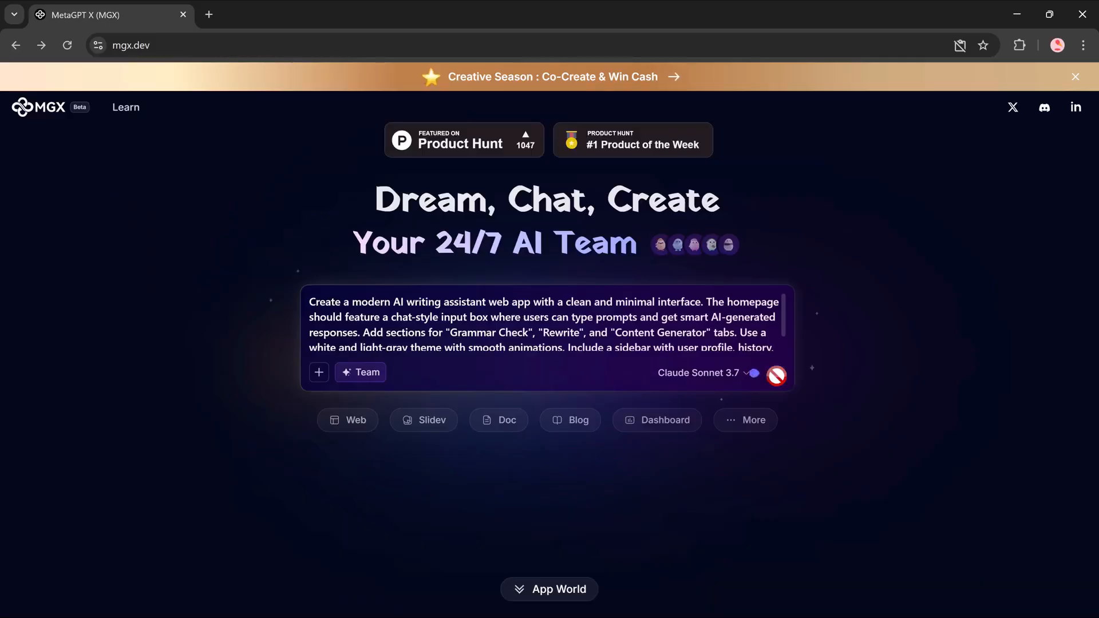
Jump to the App World gallery and look through its project cards
click(776, 376)
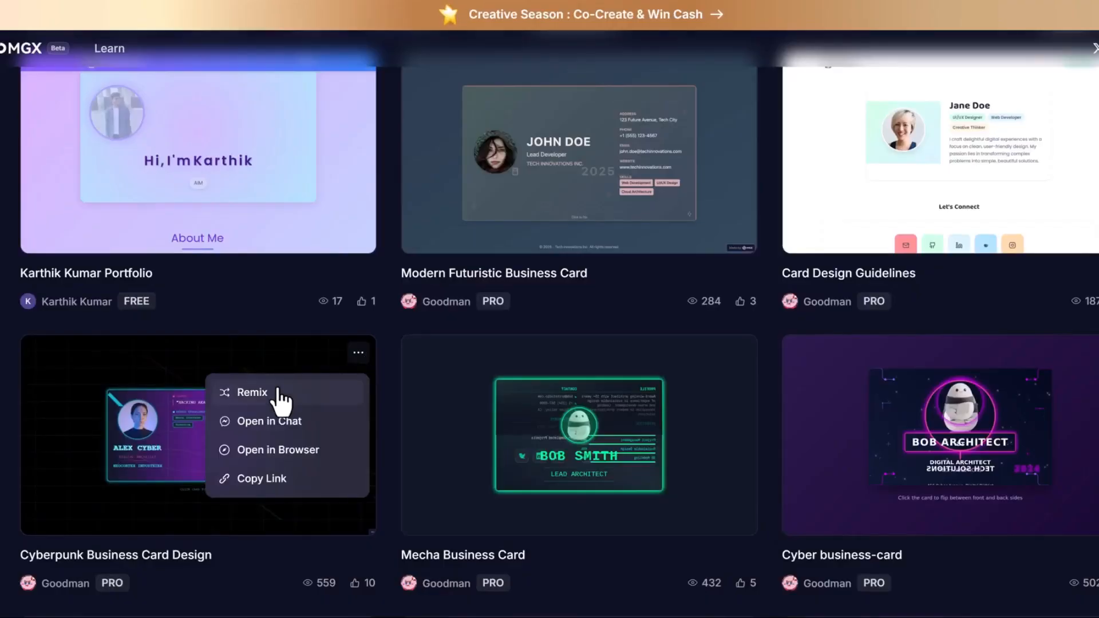
mouse_move(270, 420)
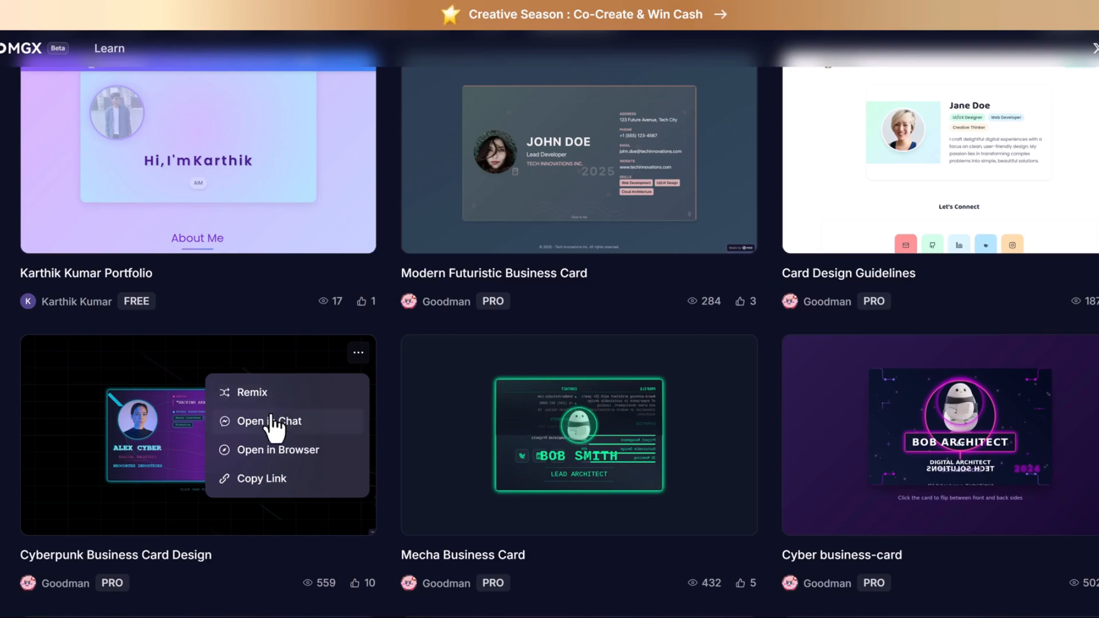
mouse_move(272, 487)
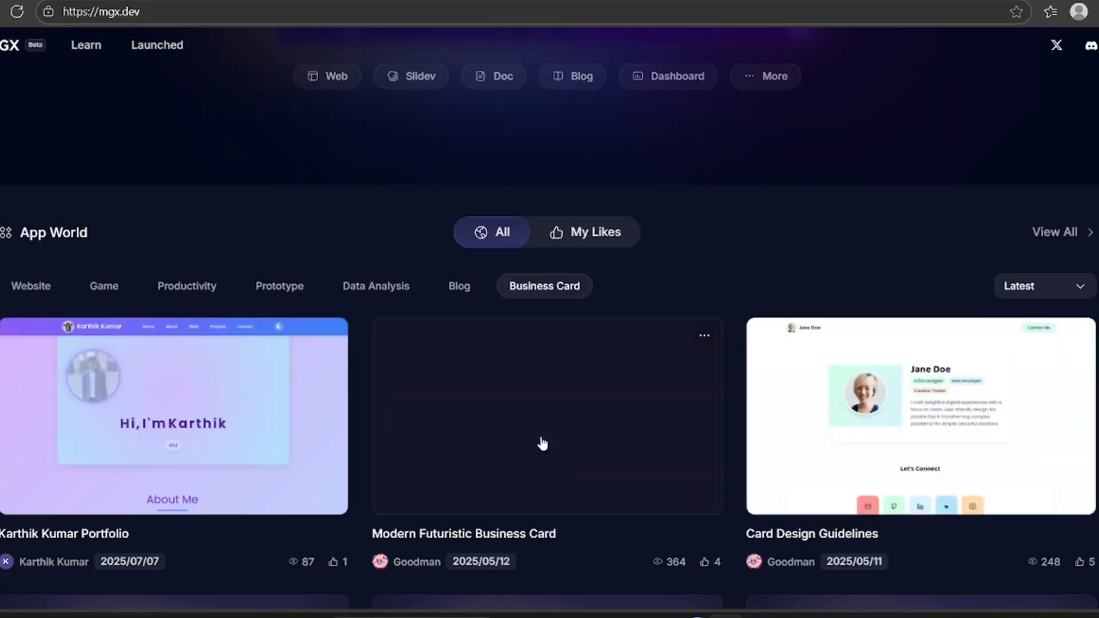
scroll(down, 3)
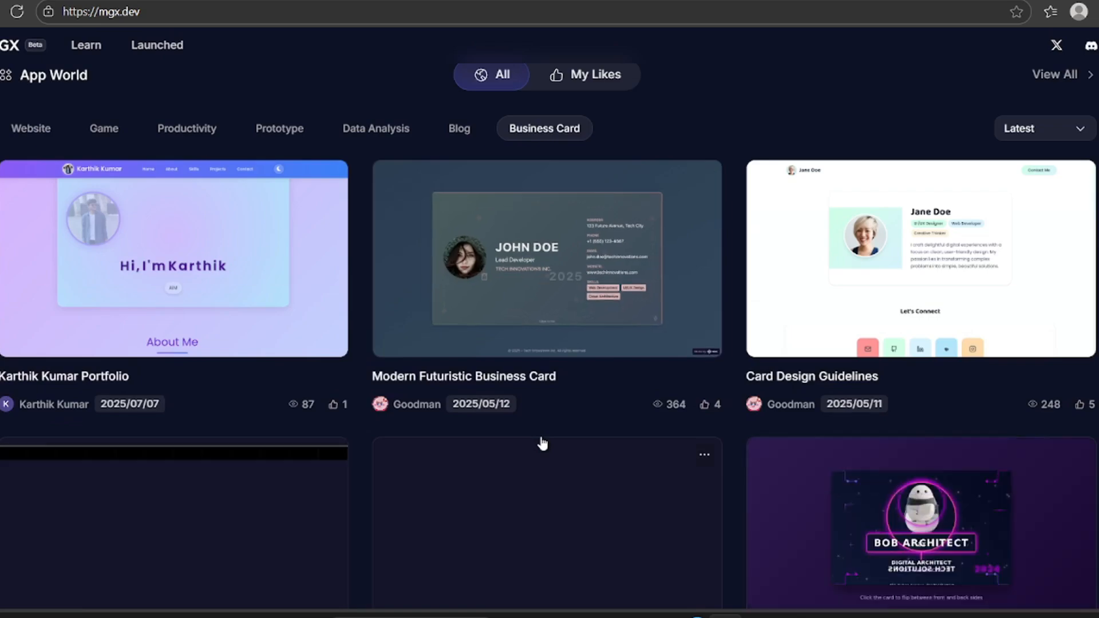
scroll(down, 3)
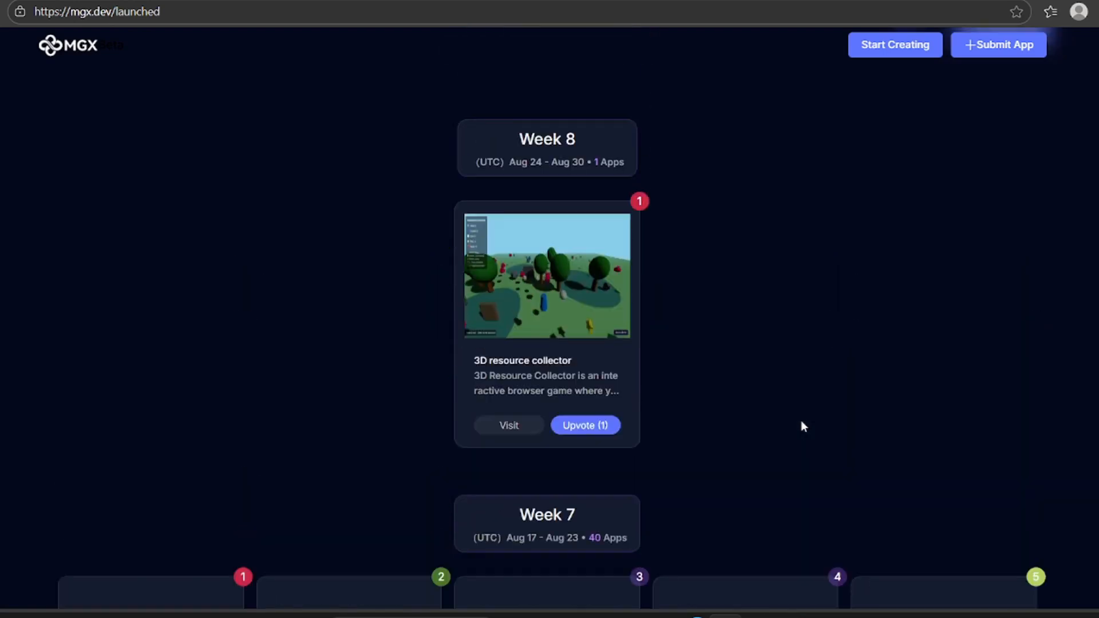
Enter the chat workspace and view the Blog page in the app preview
scroll(down, 3)
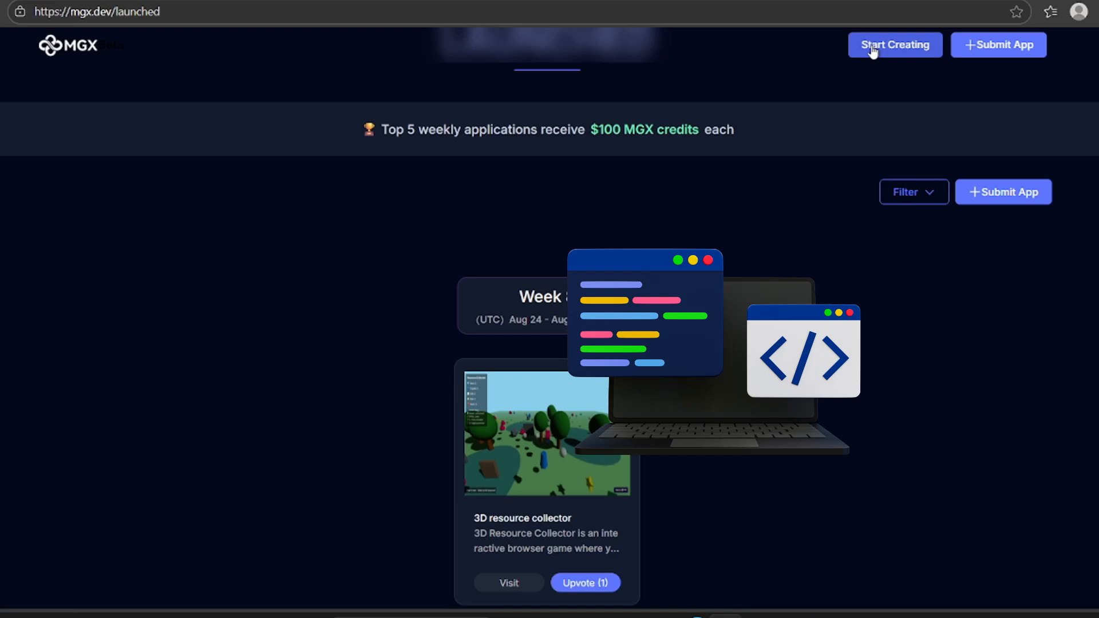
click(894, 45)
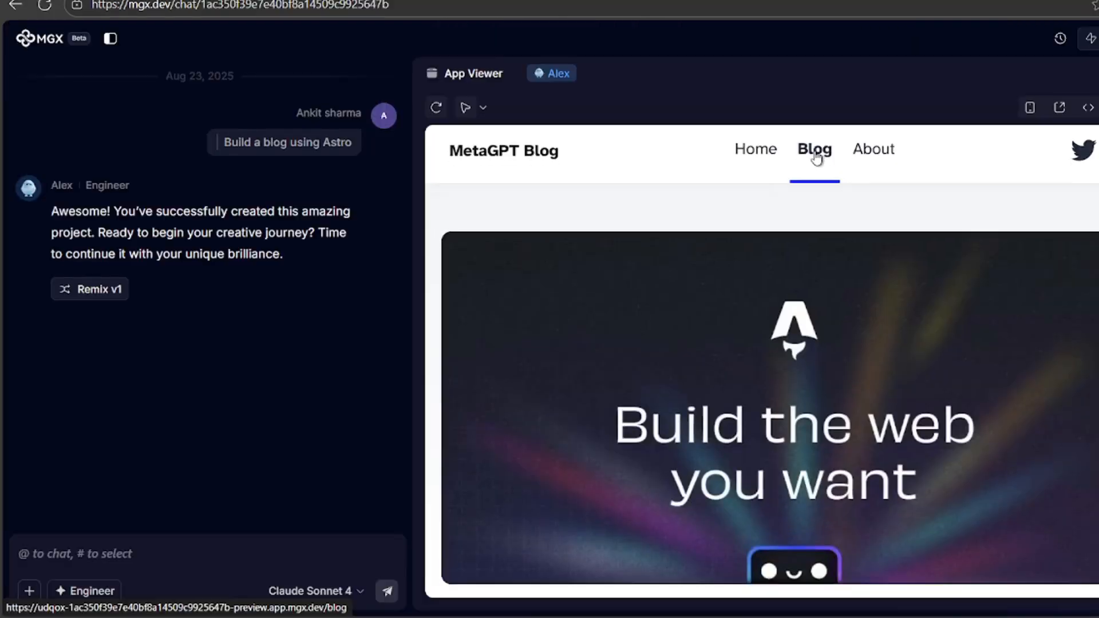
click(814, 149)
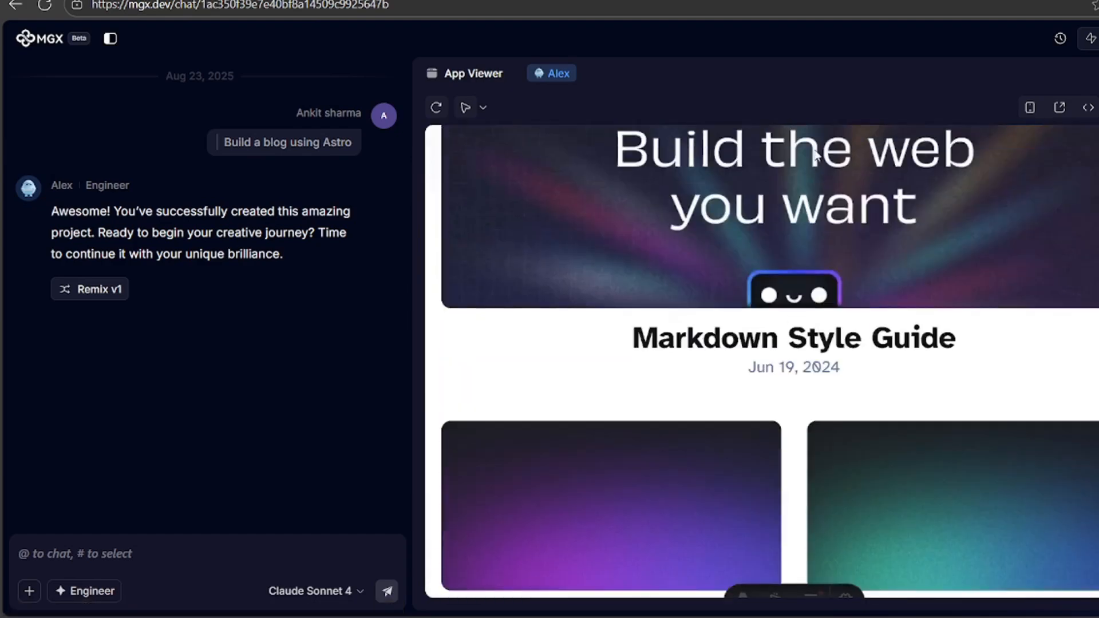
click(813, 154)
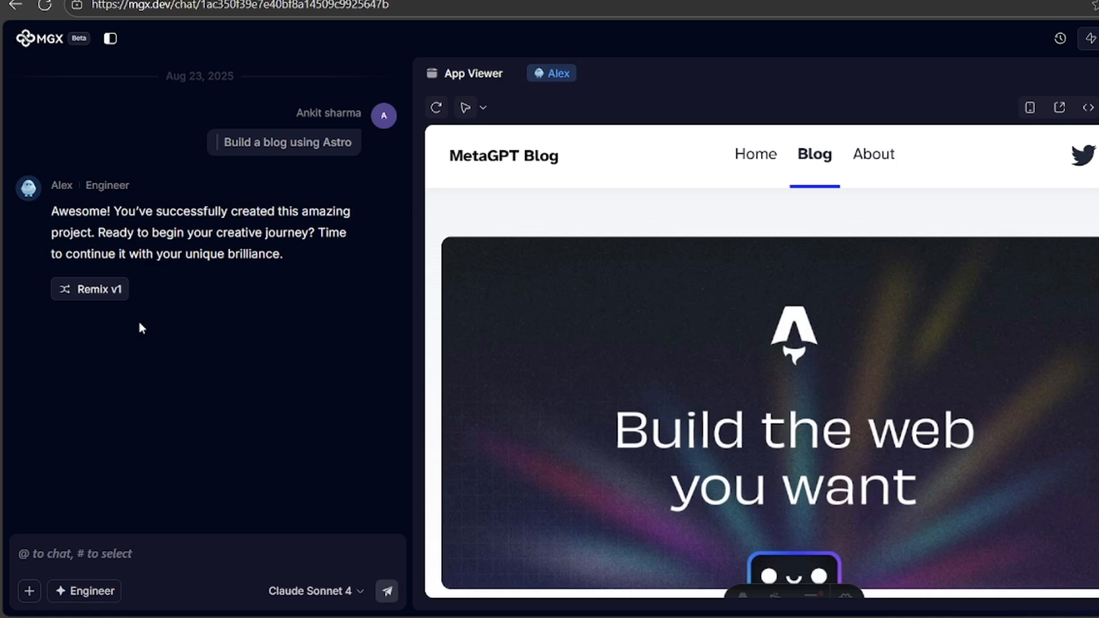
Send the request 'build a one page portfolio with a contact from gallery and blog link'
text(build a one page portfolio with a contact from gallery and blog link)
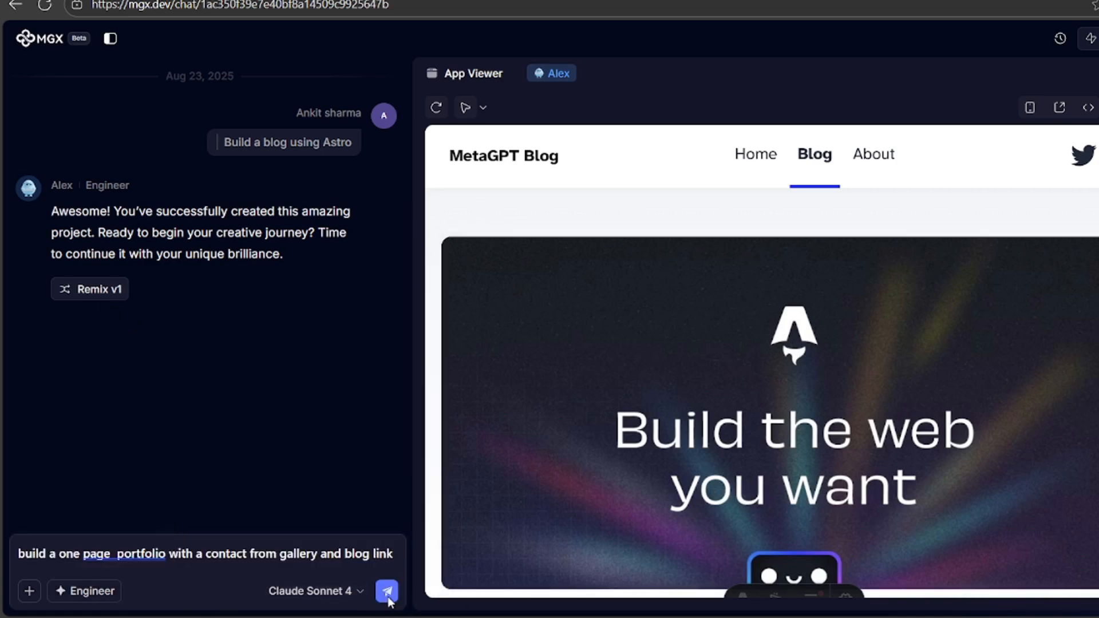
click(385, 591)
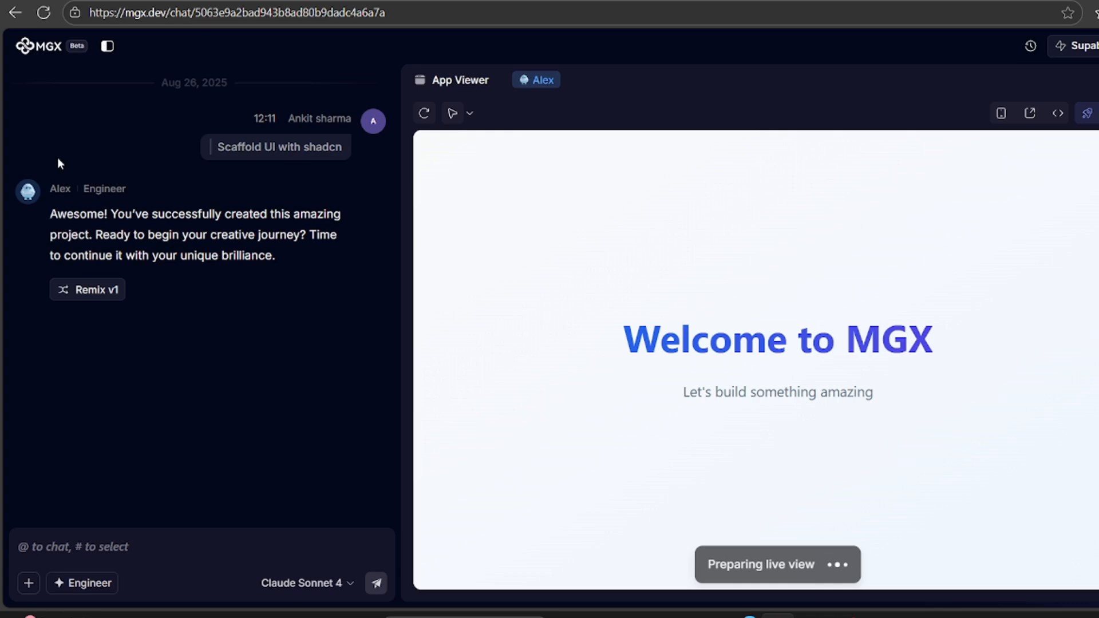
click(106, 46)
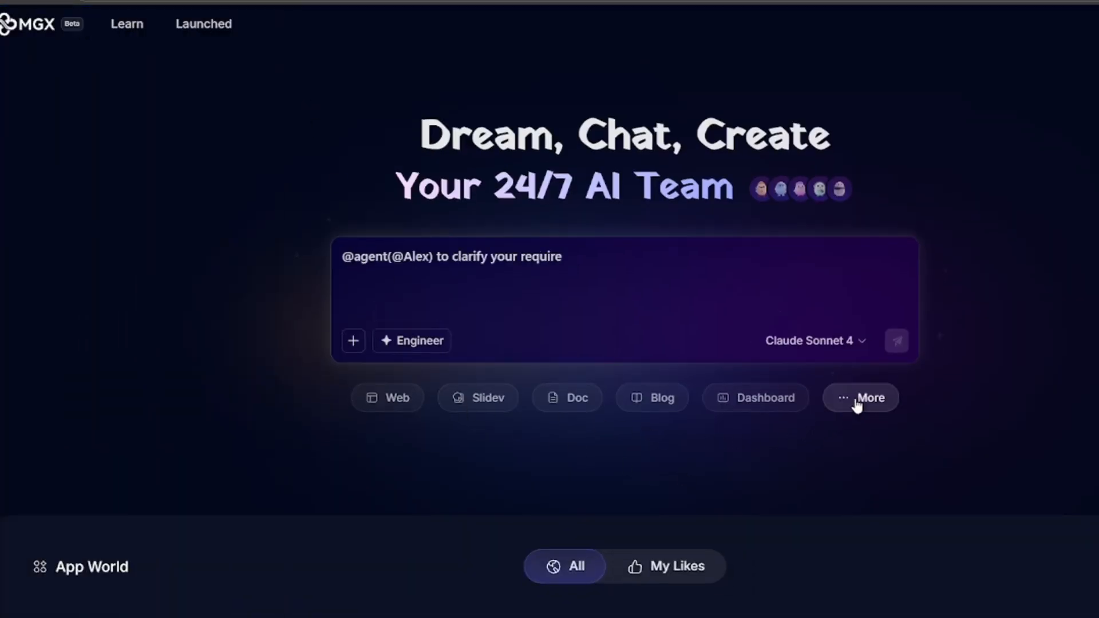
Browse more Website apps in App World and reopen the shadcn scaffold project chat
click(860, 397)
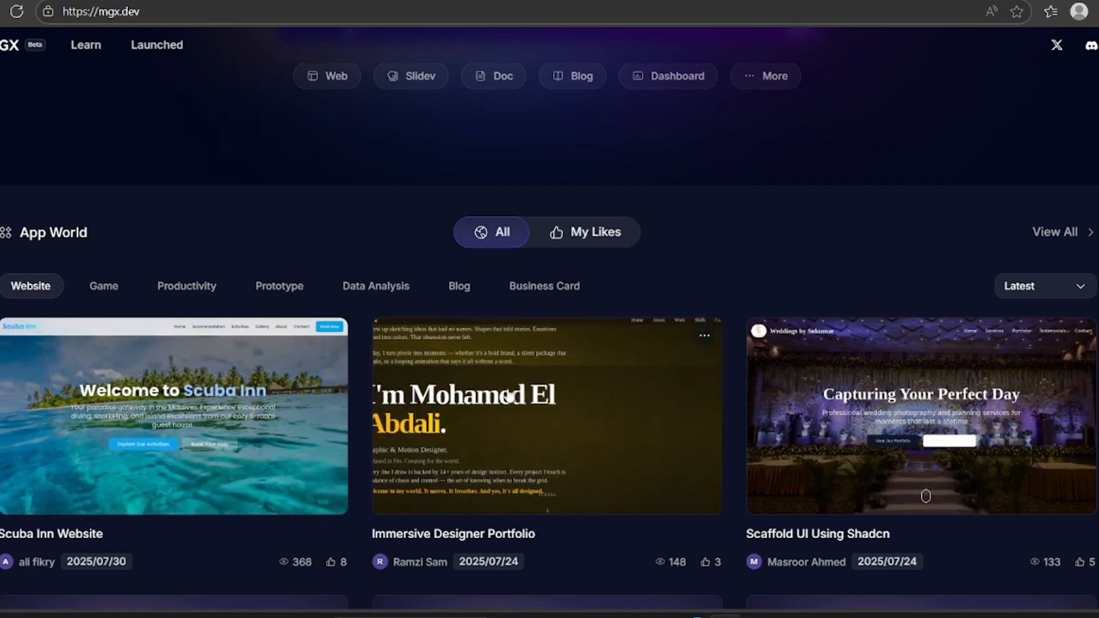
scroll(down, 3)
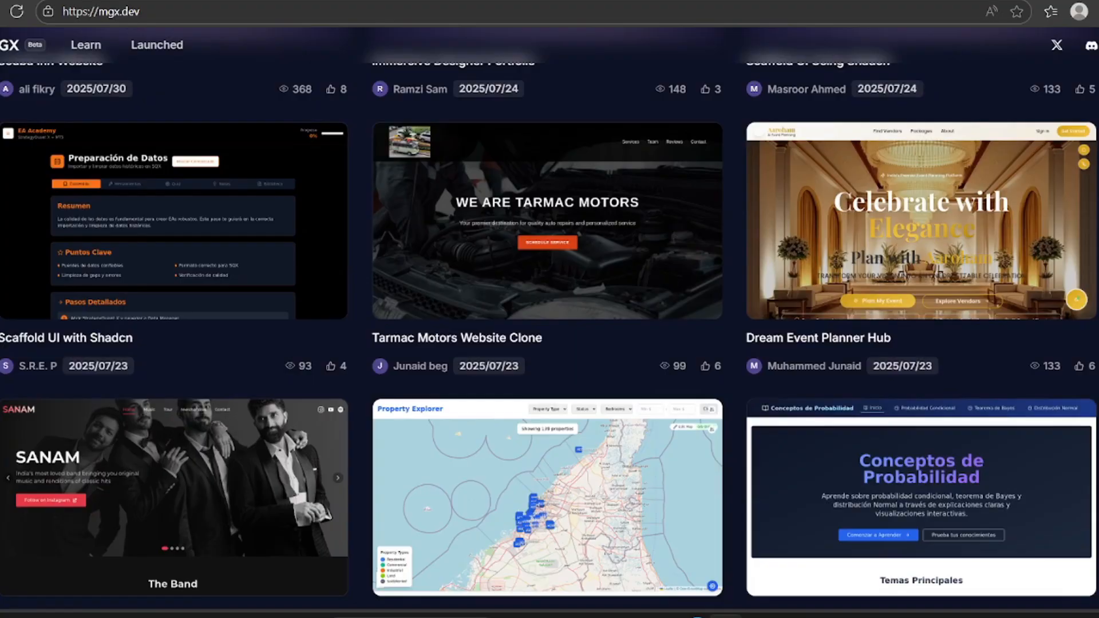
scroll(up, 3)
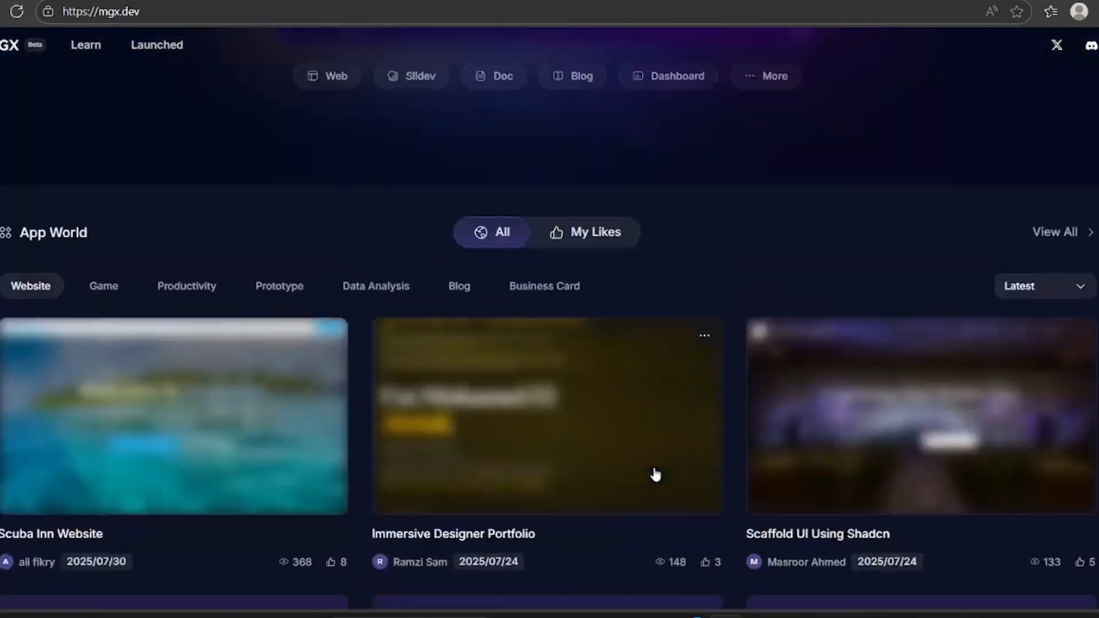
click(157, 45)
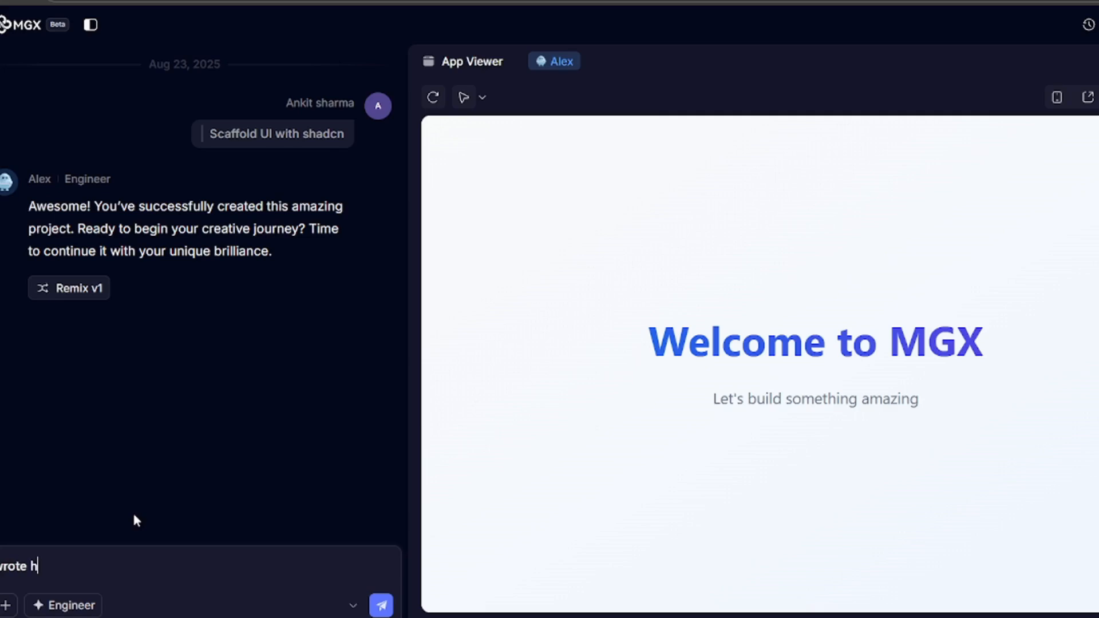
Return to the homepage prompt box and submit a dark colour theme request
text(TML/CSS/JS)
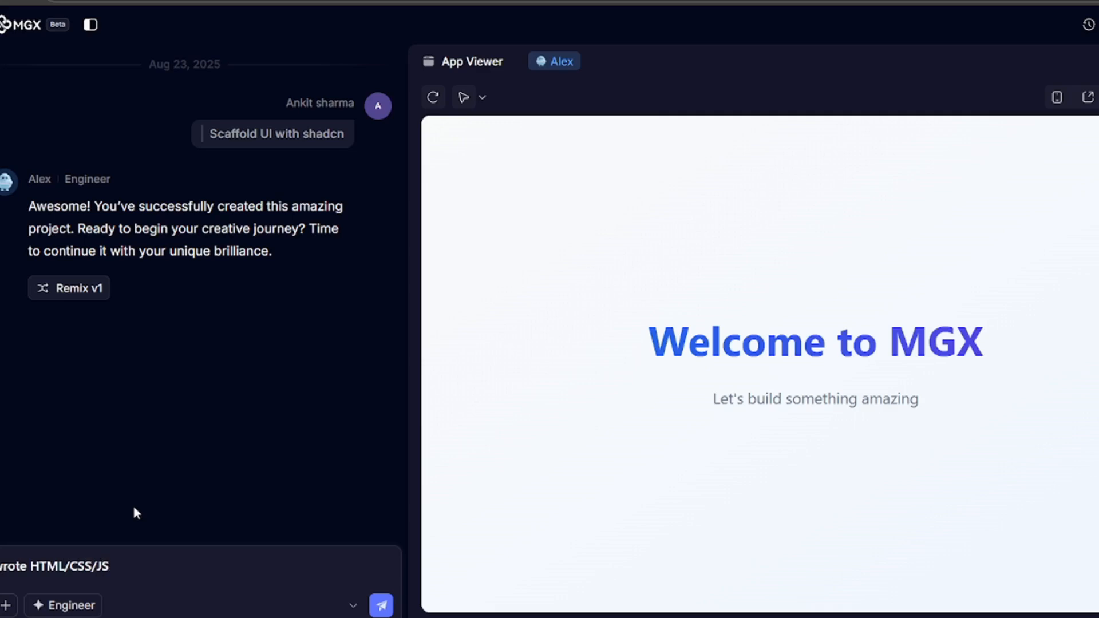
click(56, 566)
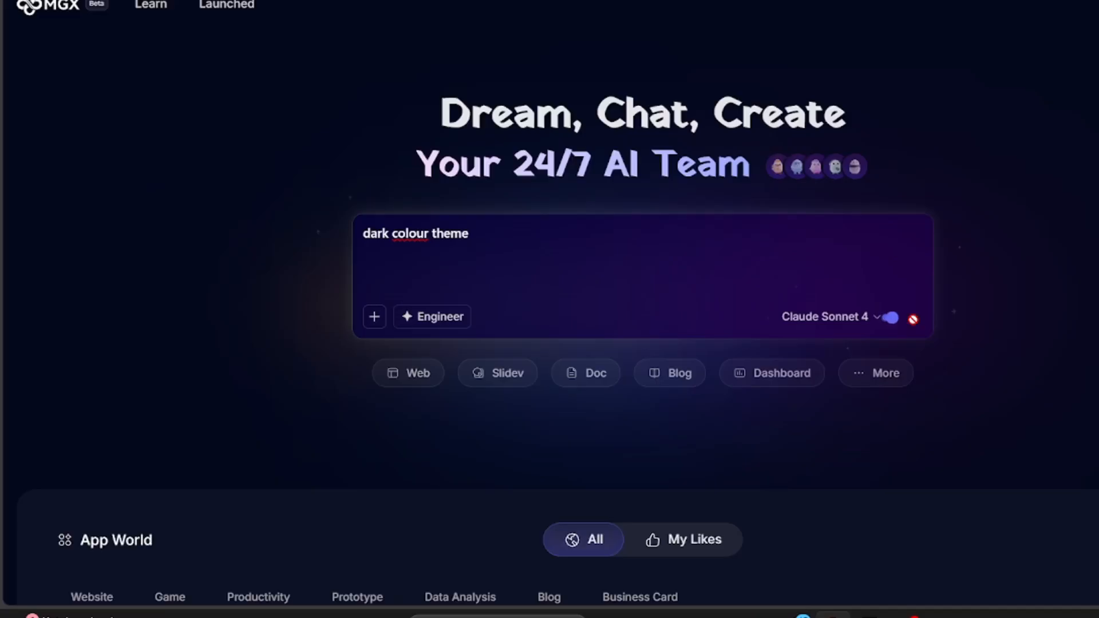
click(912, 319)
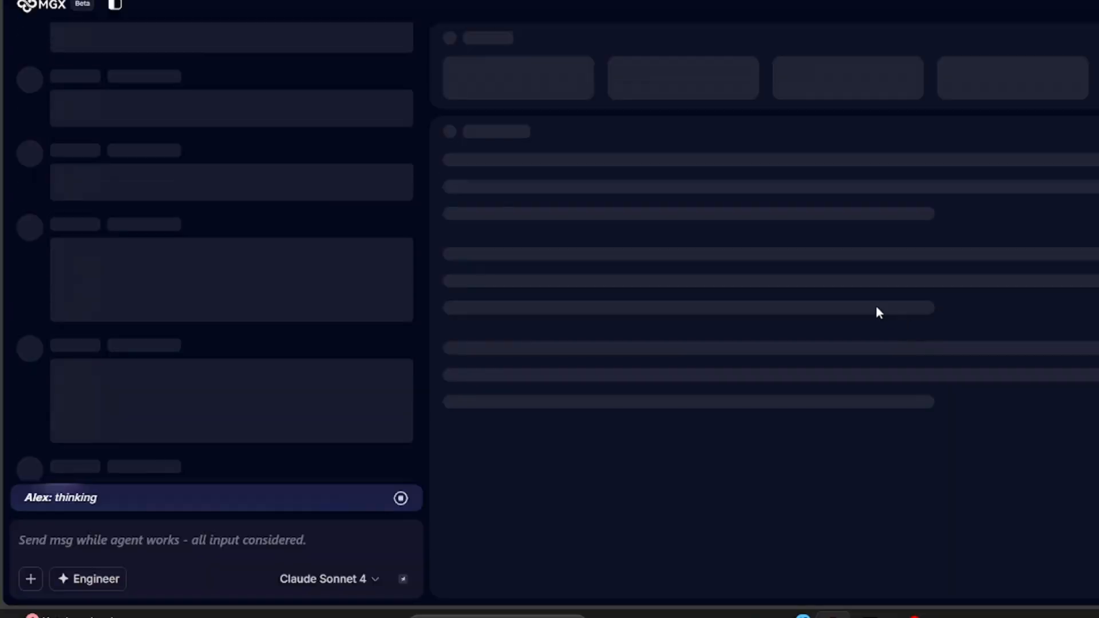
text(create dar)
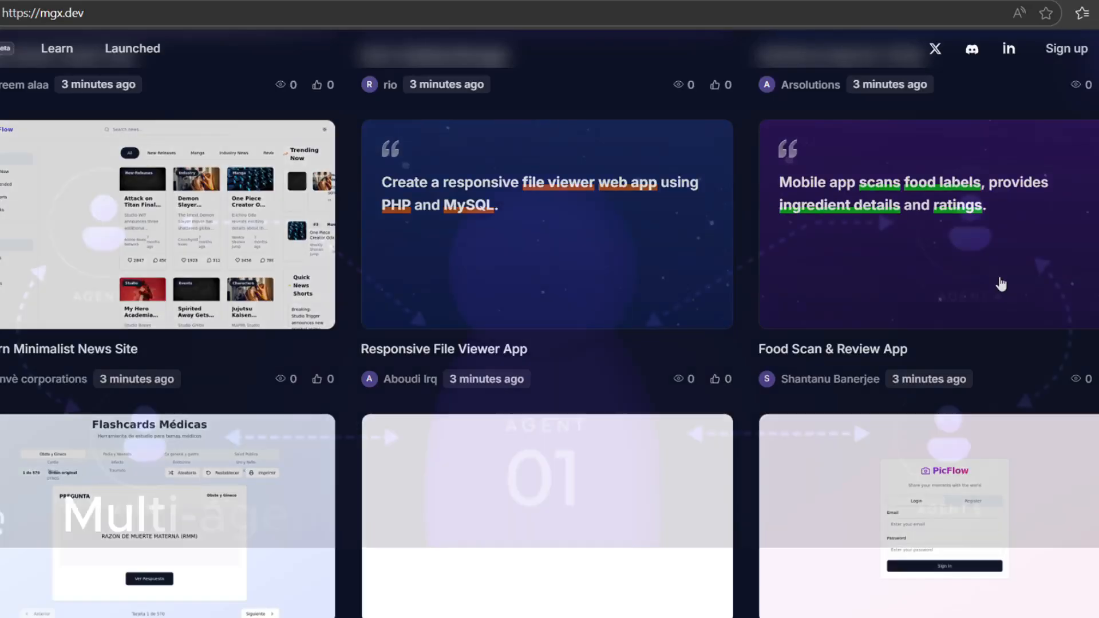
Scroll through the recently launched community projects on the Launched page
scroll(down, 3)
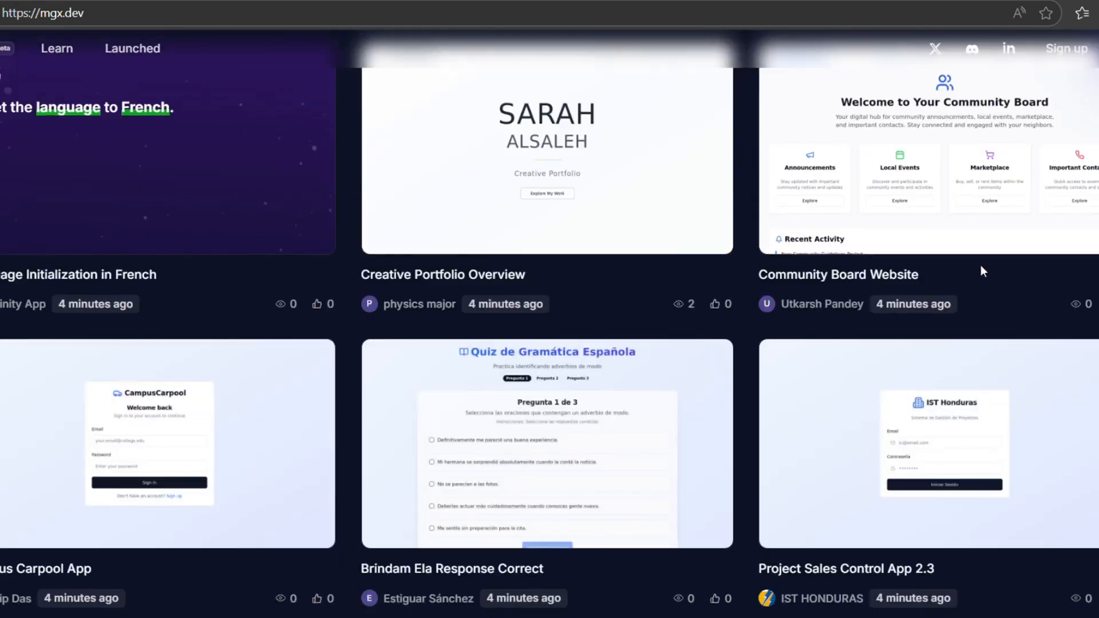
scroll(down, 3)
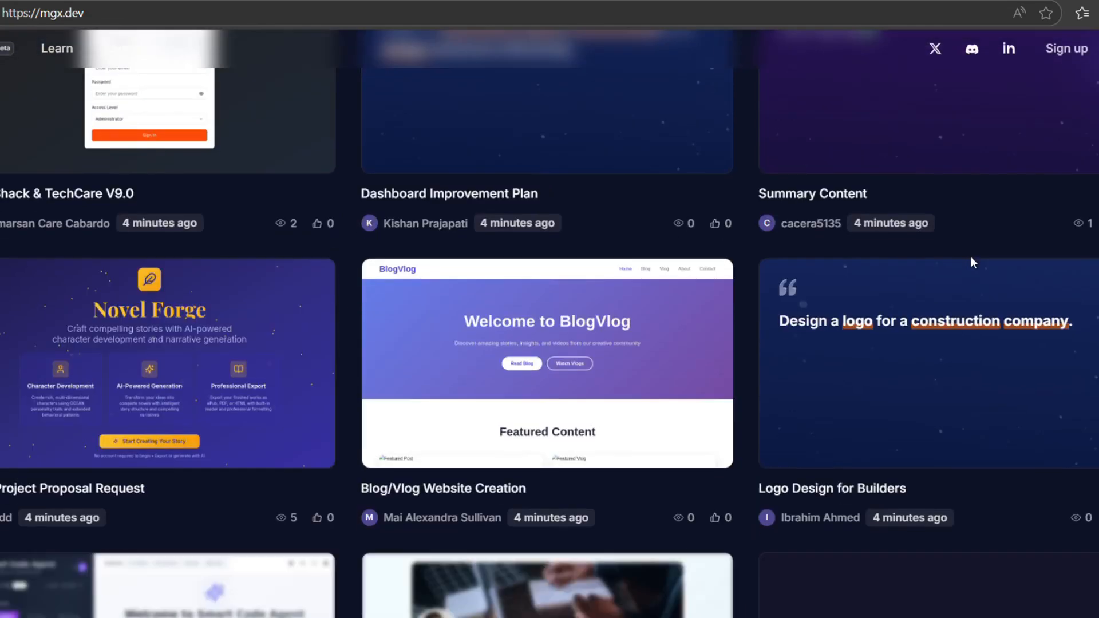
scroll(down, 3)
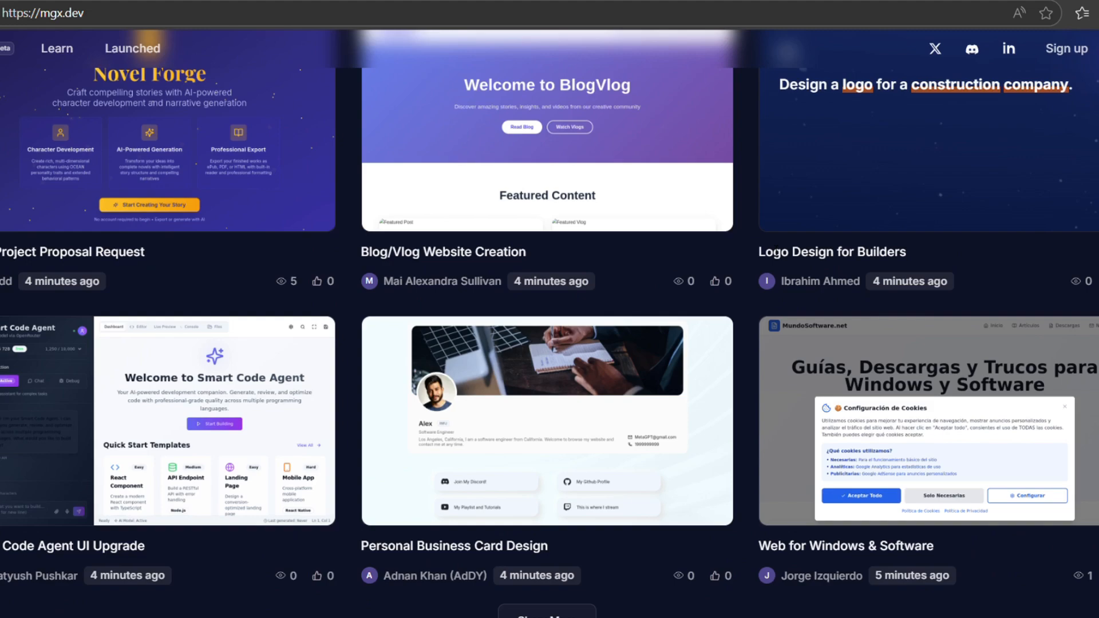
scroll(down, 3)
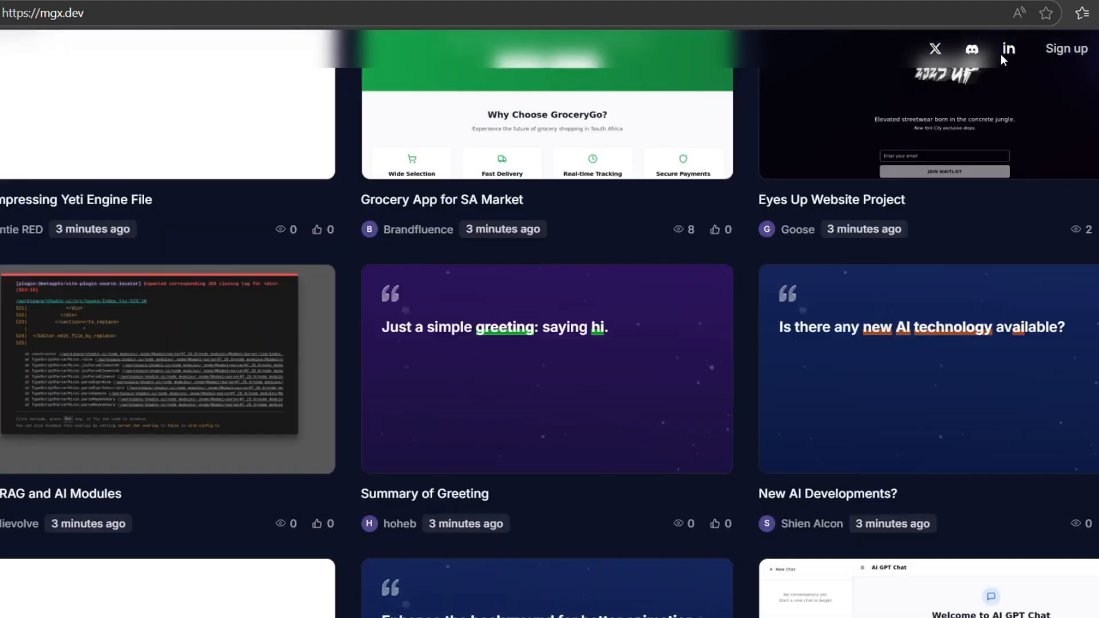
mouse_move(1001, 60)
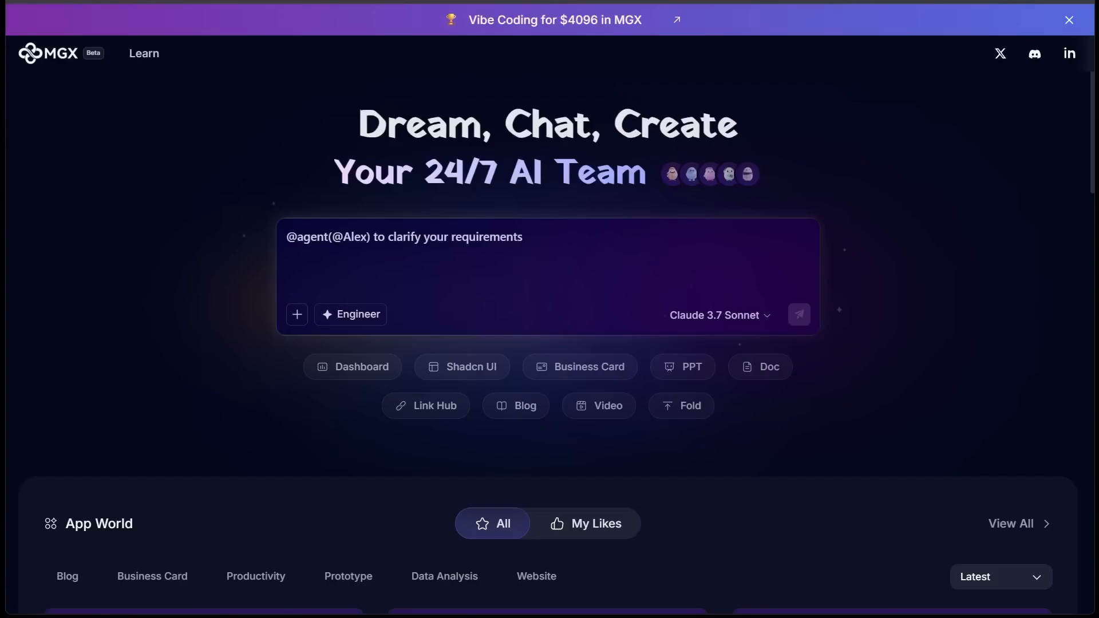
scroll(down, 3)
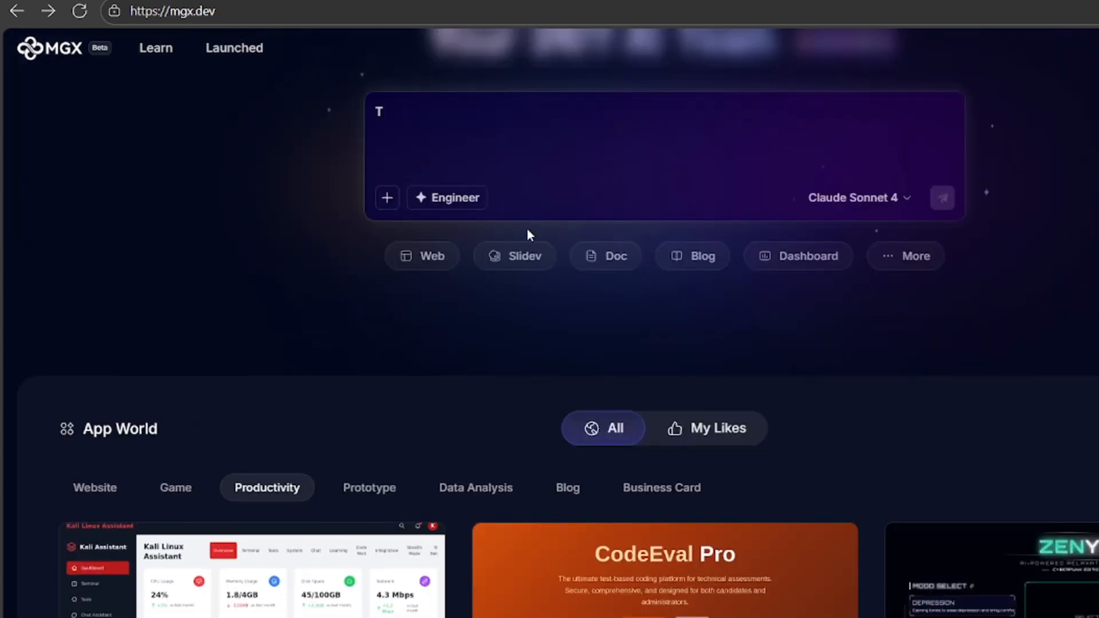
mouse_move(525, 255)
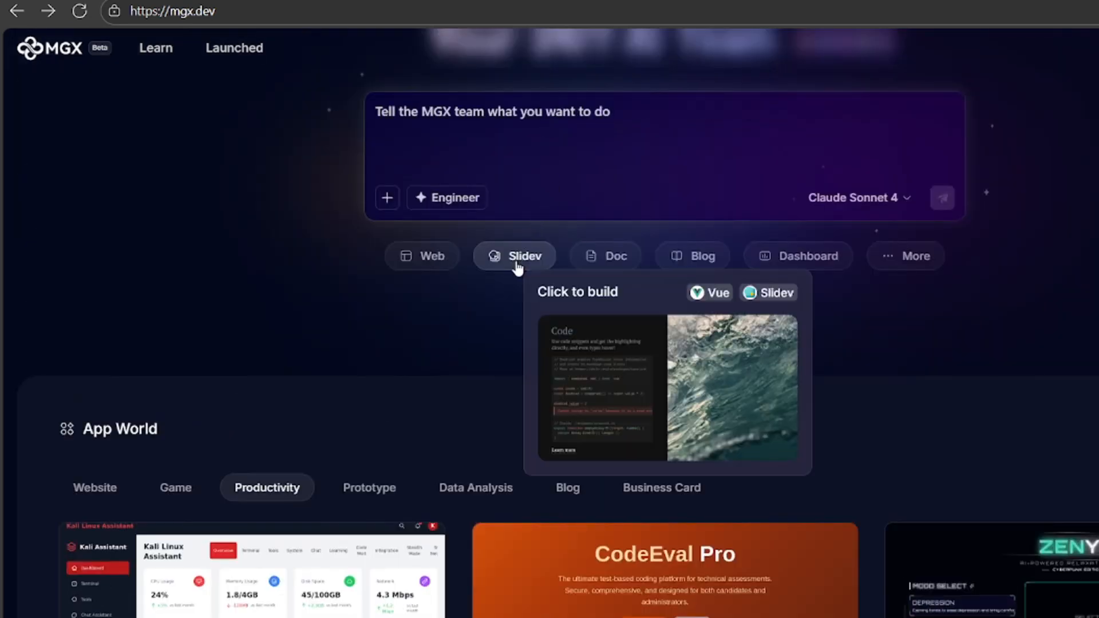
text(@ag)
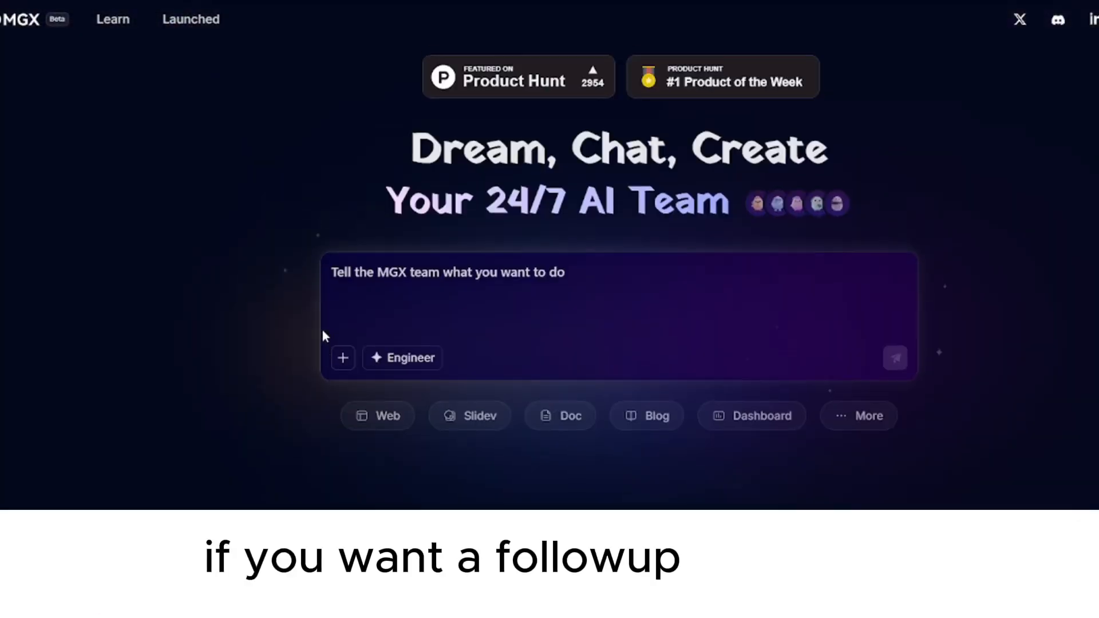
scroll(down, 3)
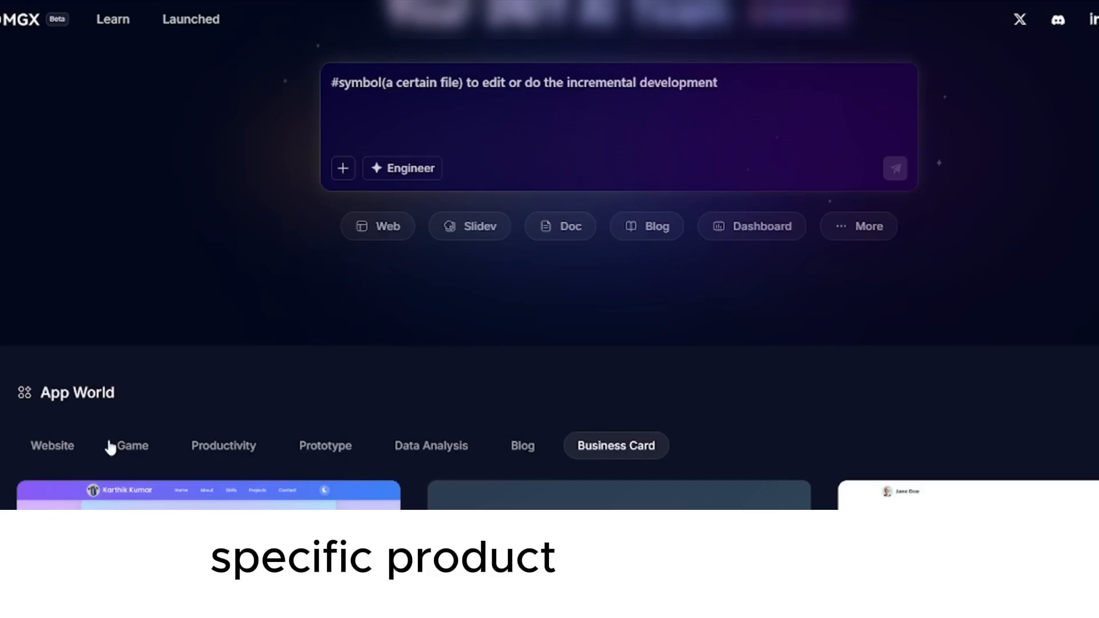